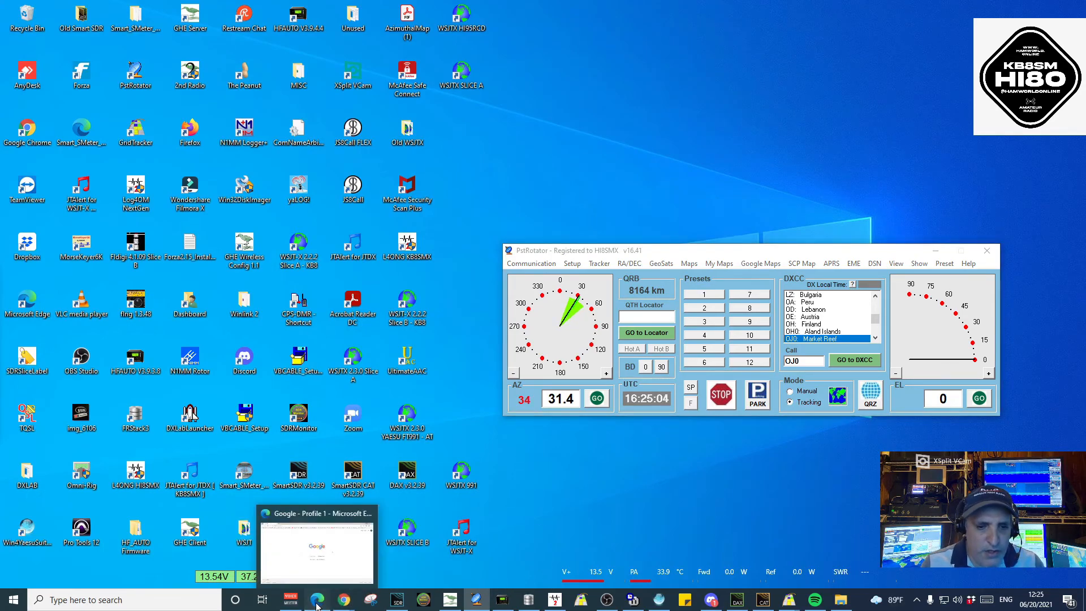
Search Google for "pst rotator" in the browser
{"action": "left_click", "coordinate": [317, 599]}
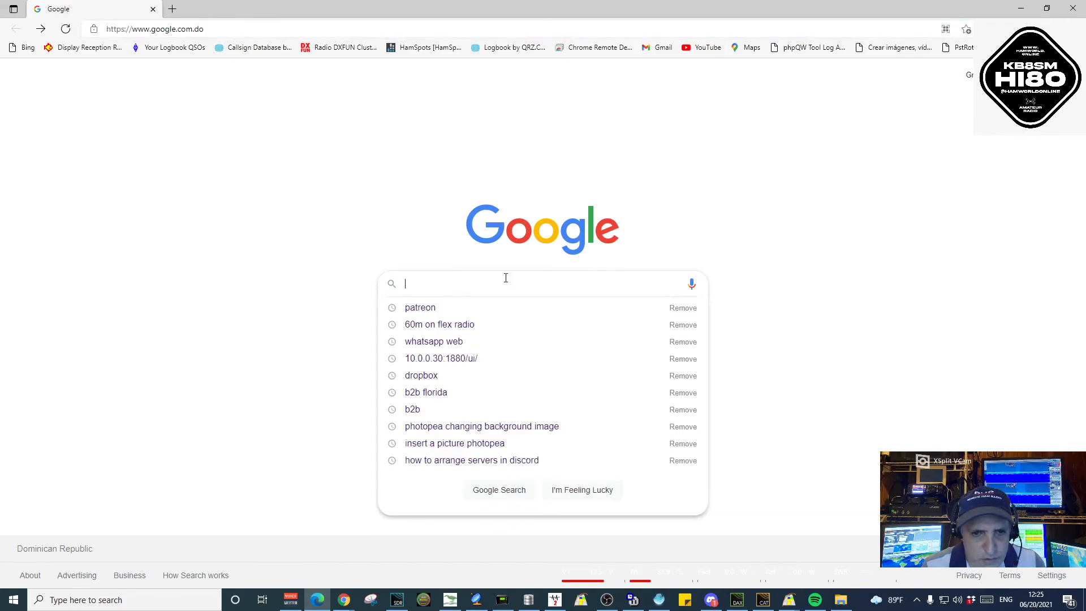
{"action": "type", "text": "pst rotator"}
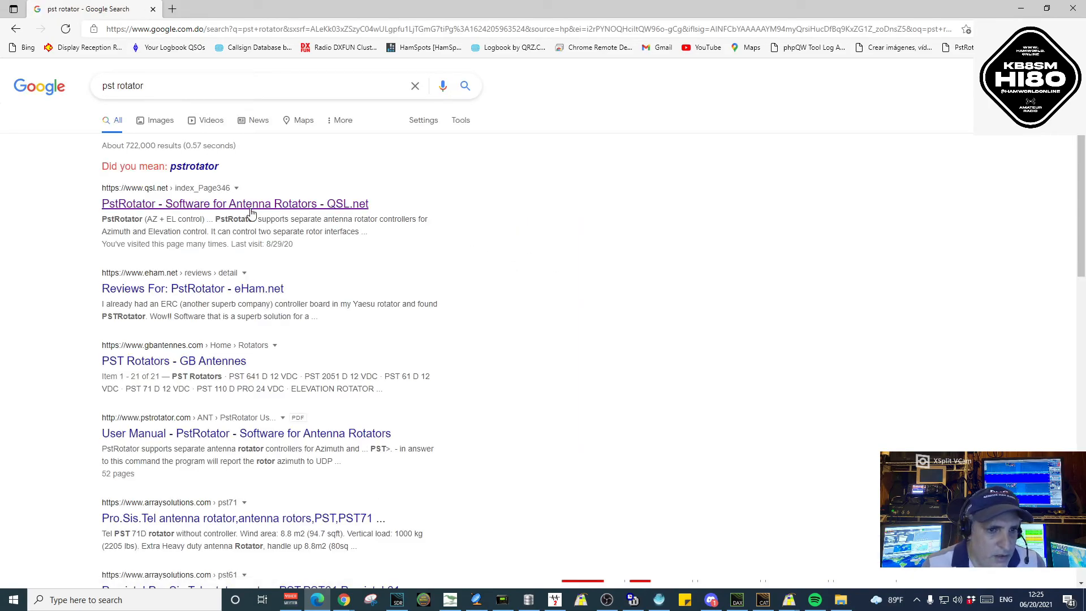
{"action": "mouse_move", "coordinate": [235, 203]}
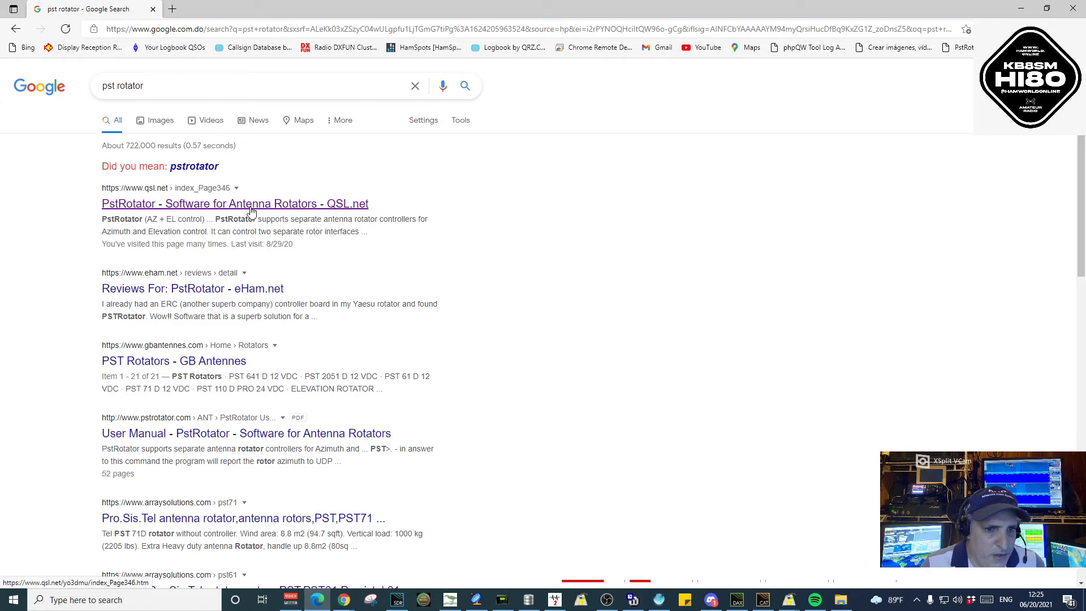
Open the QSL.net PstRotator software page and scroll through its downloads and features
{"action": "left_click", "coordinate": [235, 204]}
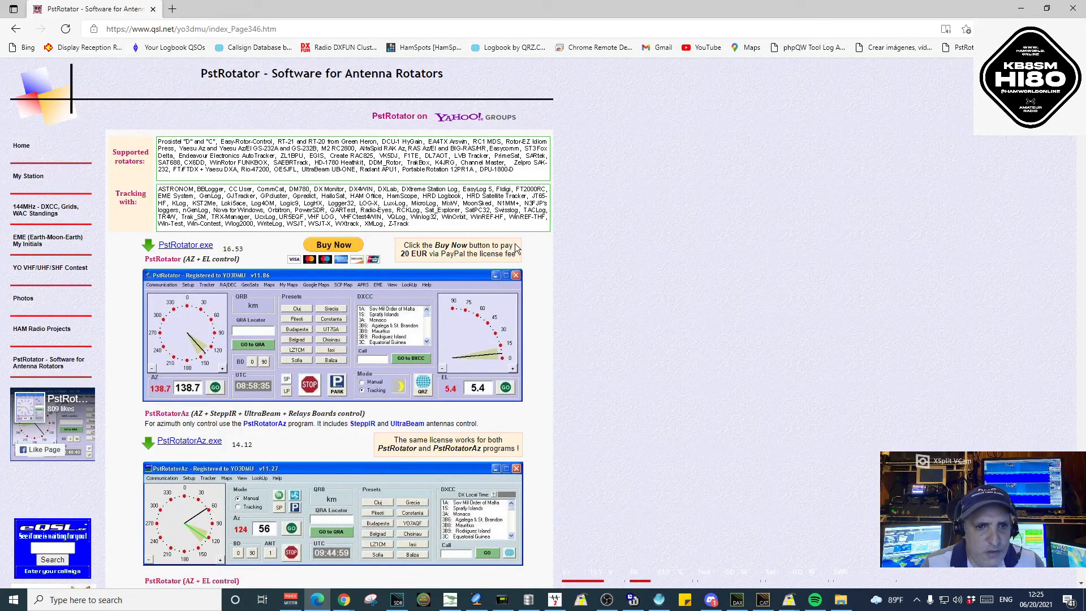
{"action": "mouse_move", "coordinate": [589, 277]}
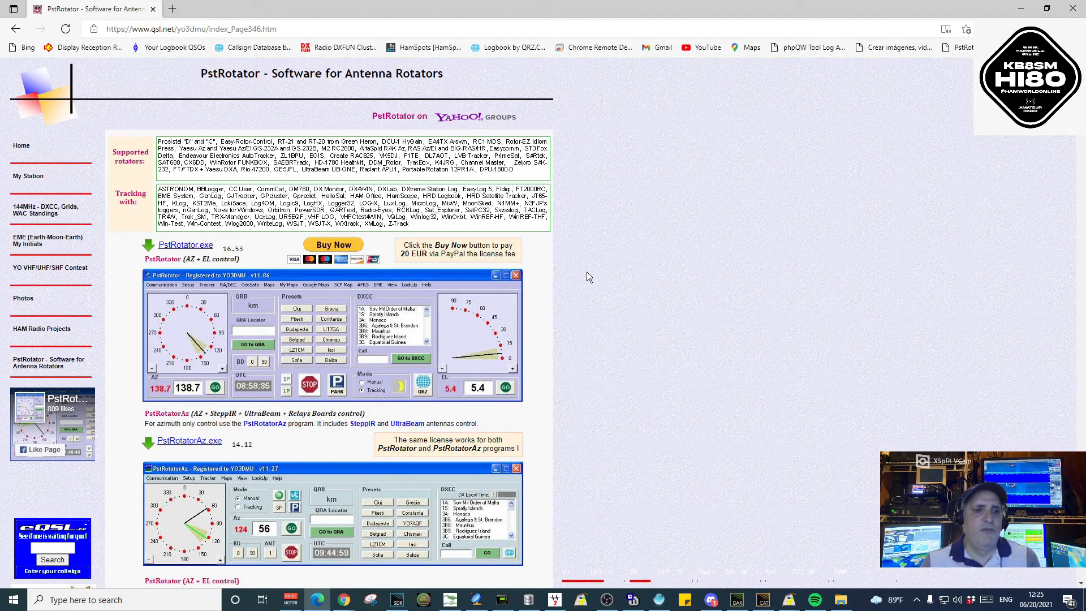
{"action": "mouse_move", "coordinate": [584, 276]}
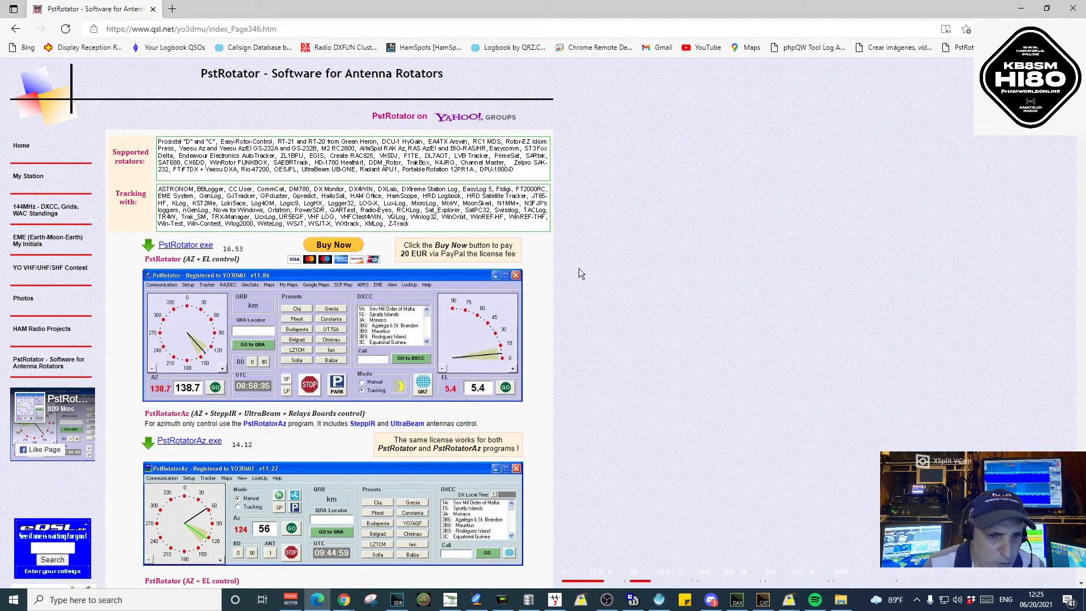
{"action": "scroll", "scroll_direction": "down", "scroll_amount": 3}
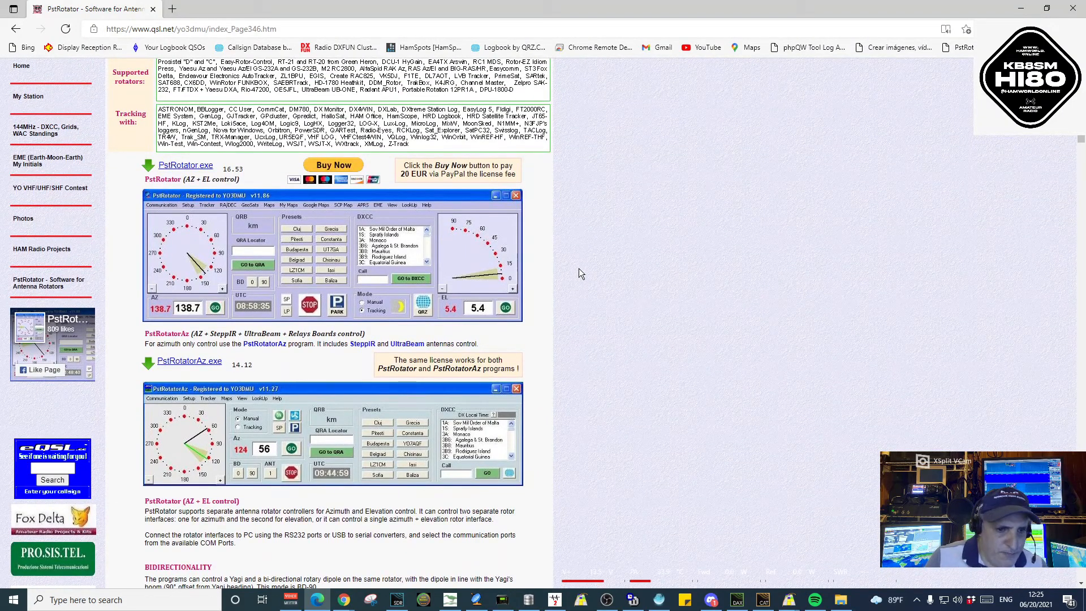
{"action": "mouse_move", "coordinate": [588, 278]}
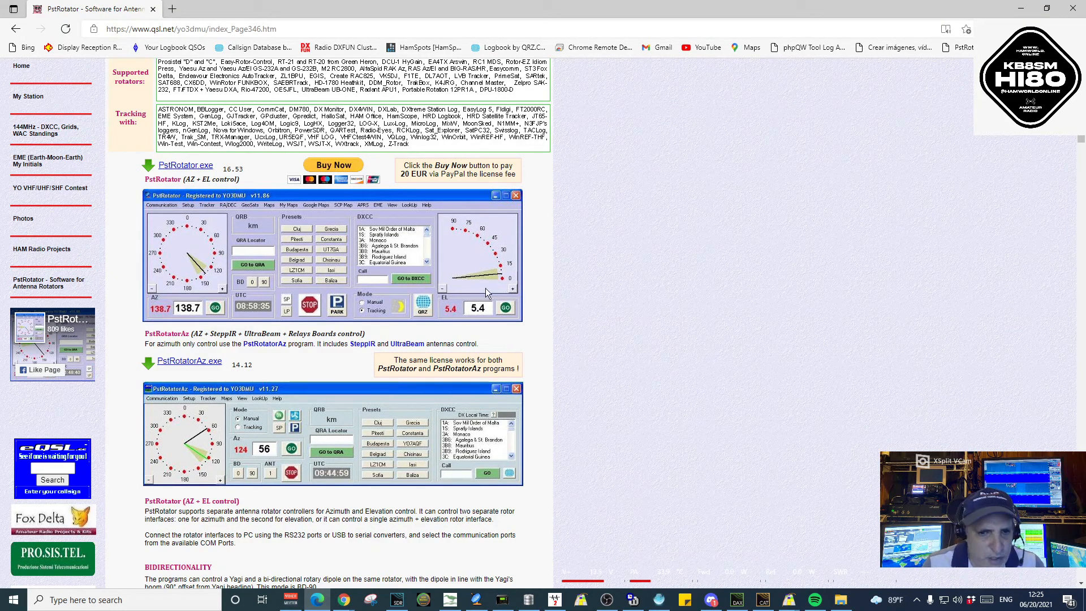
{"action": "scroll", "scroll_direction": "down", "scroll_amount": 3}
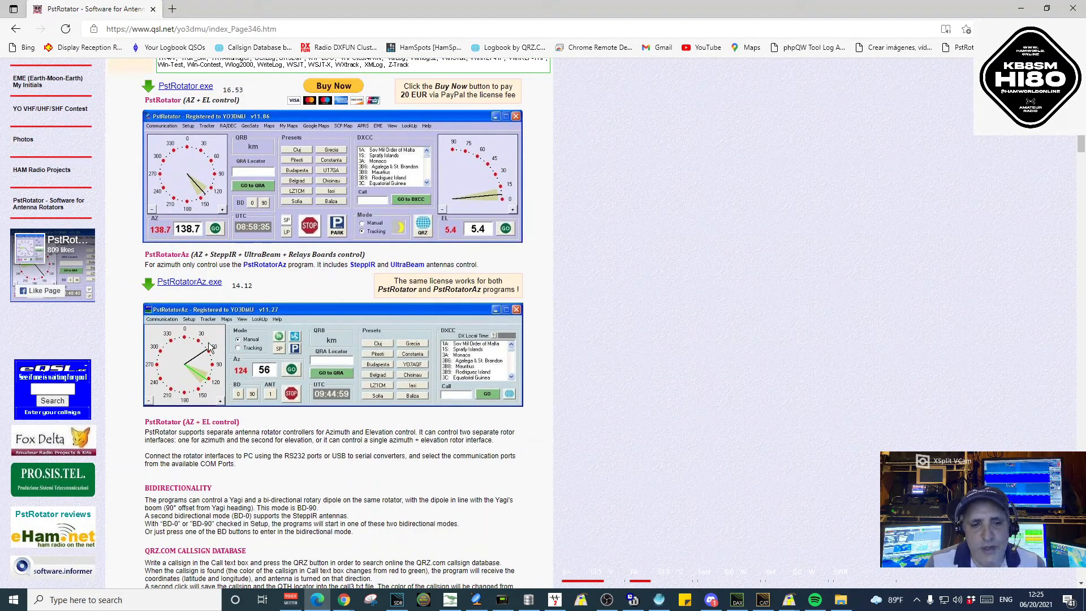
{"action": "mouse_move", "coordinate": [480, 306]}
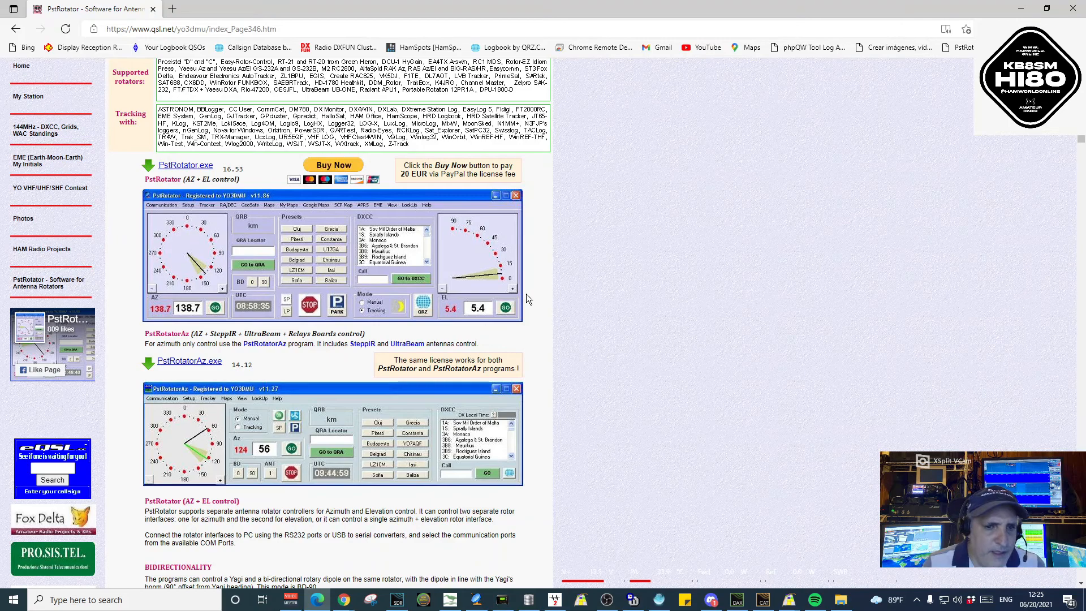
{"action": "mouse_move", "coordinate": [438, 217]}
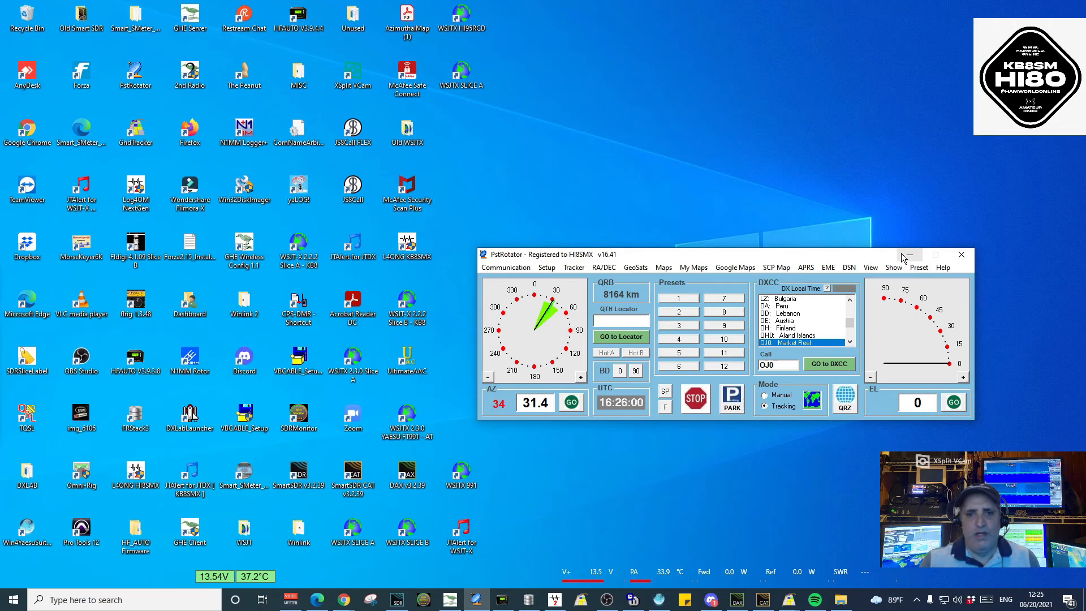
{"action": "mouse_move", "coordinate": [910, 255]}
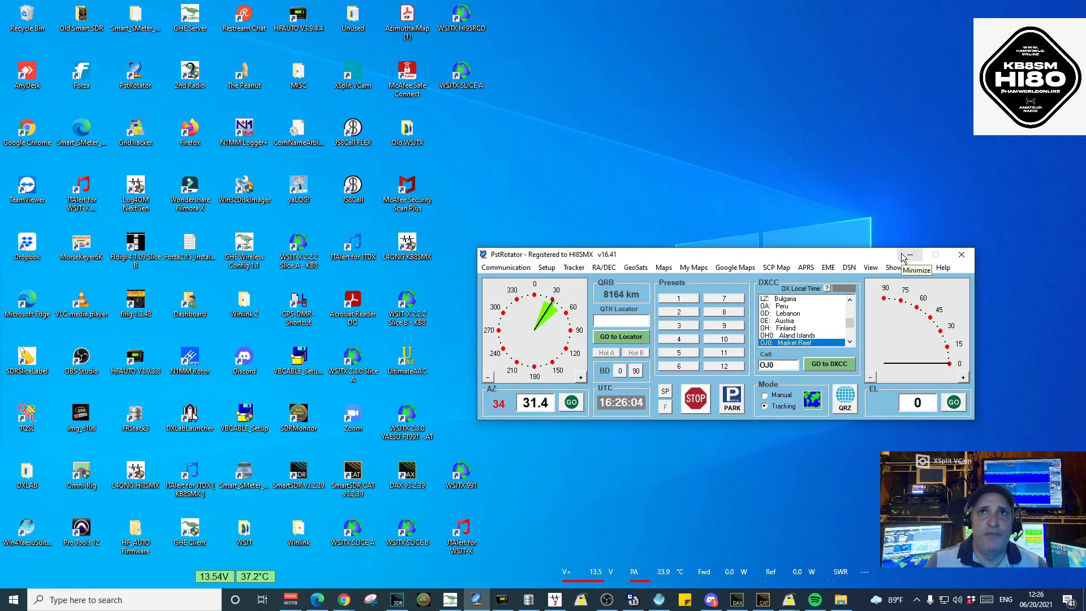
{"action": "mouse_move", "coordinate": [496, 277]}
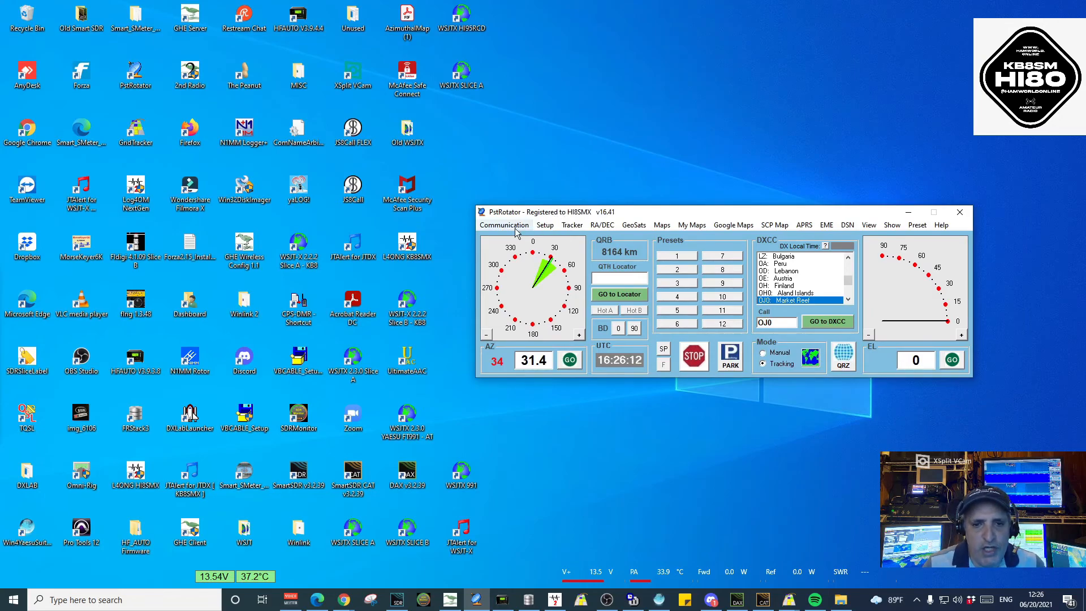
Save PstRotator's UDP Control Port settings with port 12000 and IP 10.0.0.255
{"action": "left_click", "coordinate": [503, 224]}
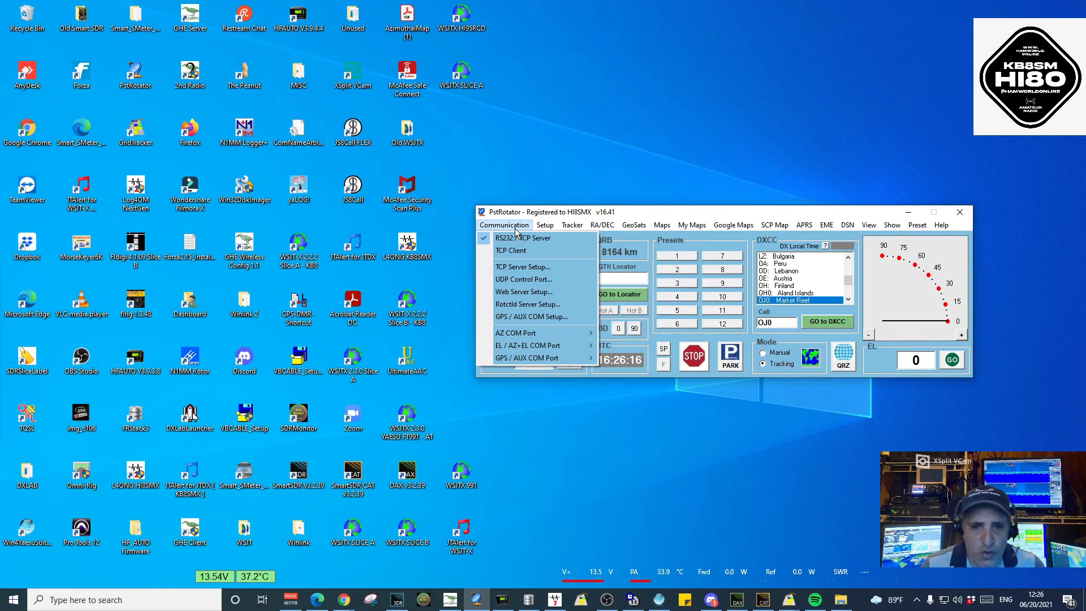
{"action": "mouse_move", "coordinate": [522, 279]}
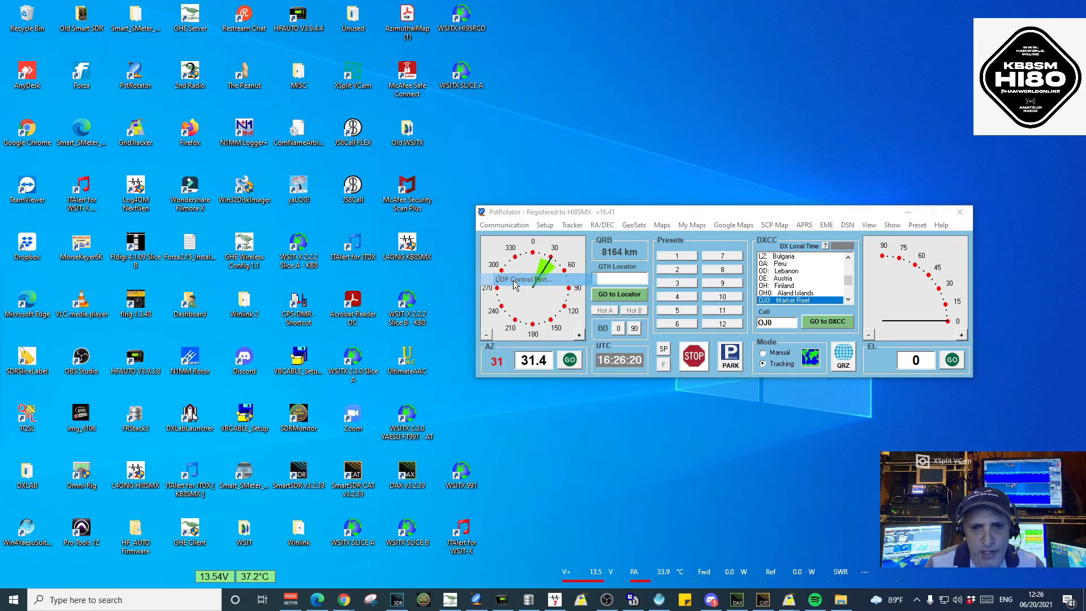
{"action": "left_click", "coordinate": [526, 279]}
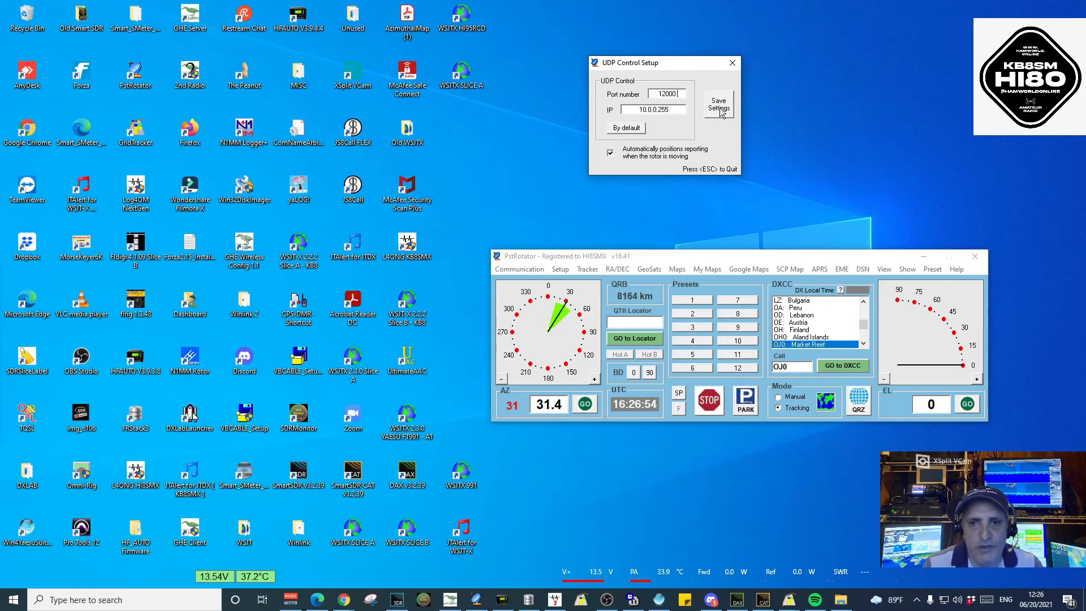
{"action": "left_click", "coordinate": [718, 104]}
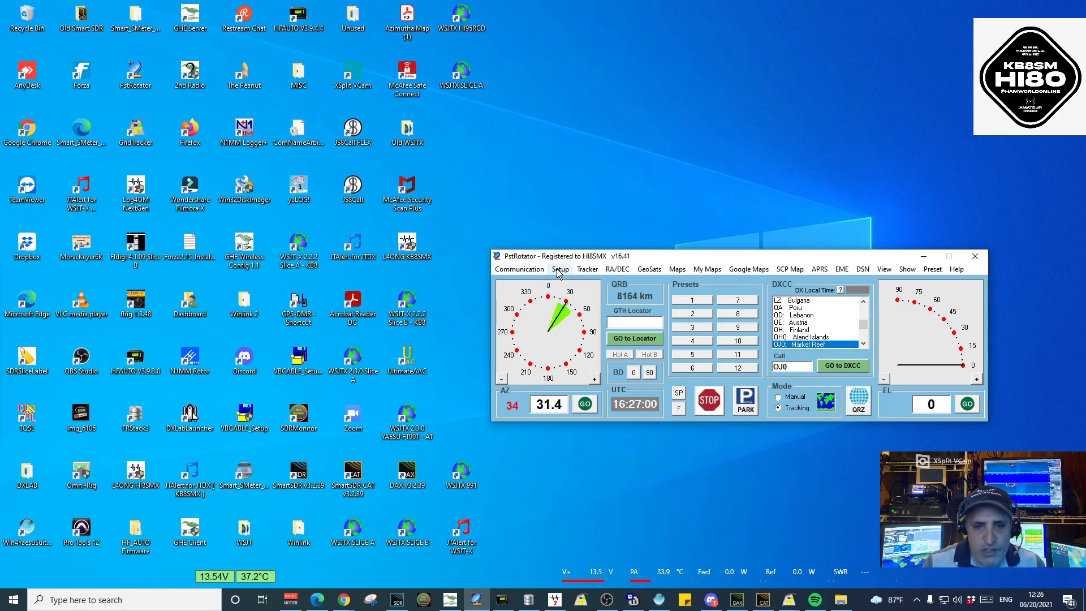
{"action": "left_click", "coordinate": [559, 269]}
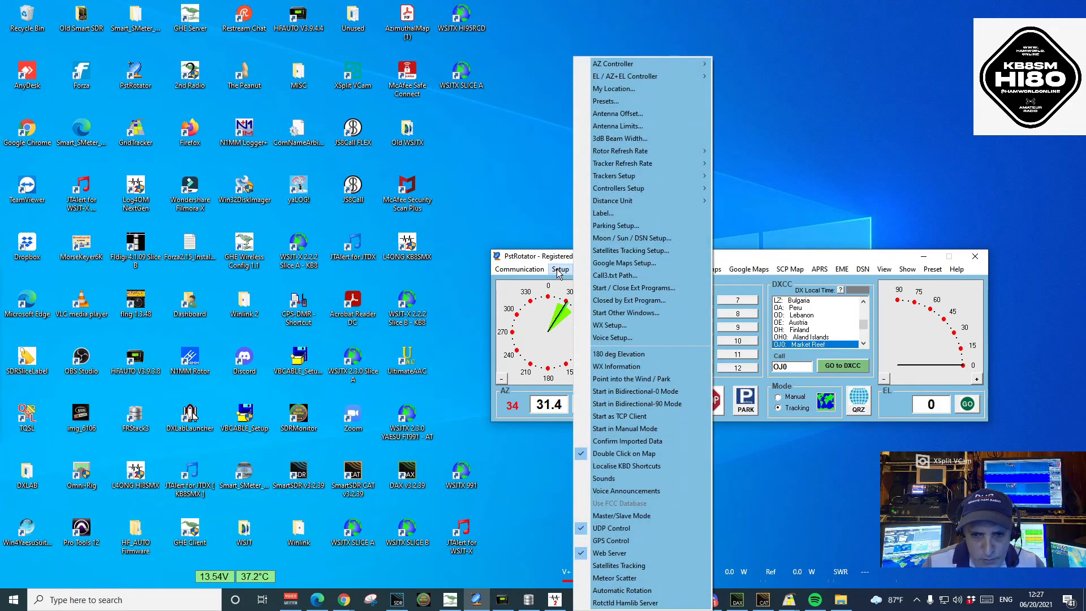
{"action": "mouse_move", "coordinate": [641, 516]}
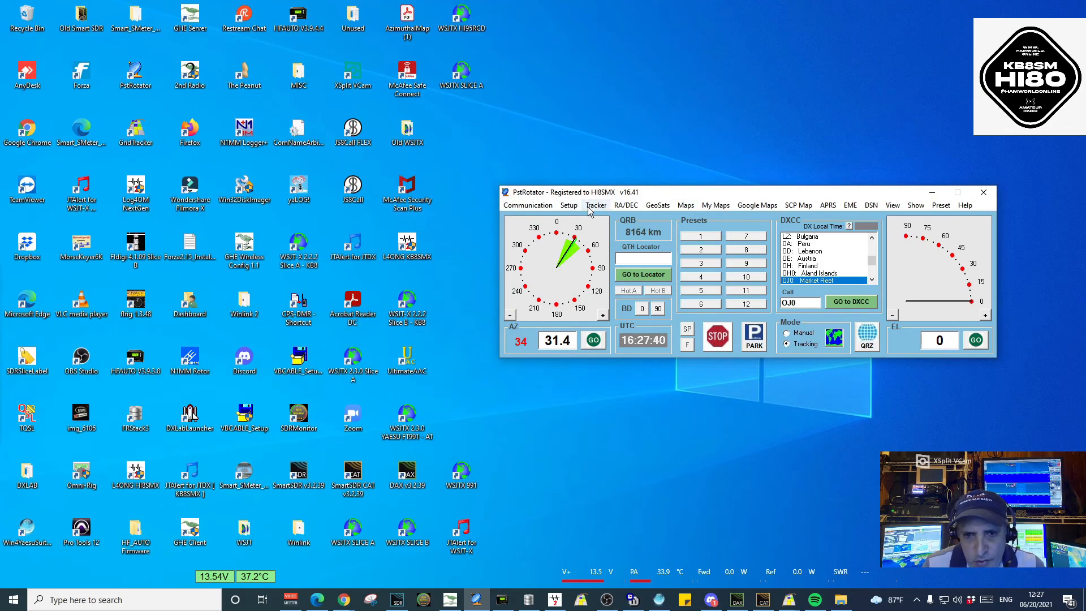
View PstRotator's Tracker > LOG logging-program tracking options
{"action": "left_click", "coordinate": [595, 205]}
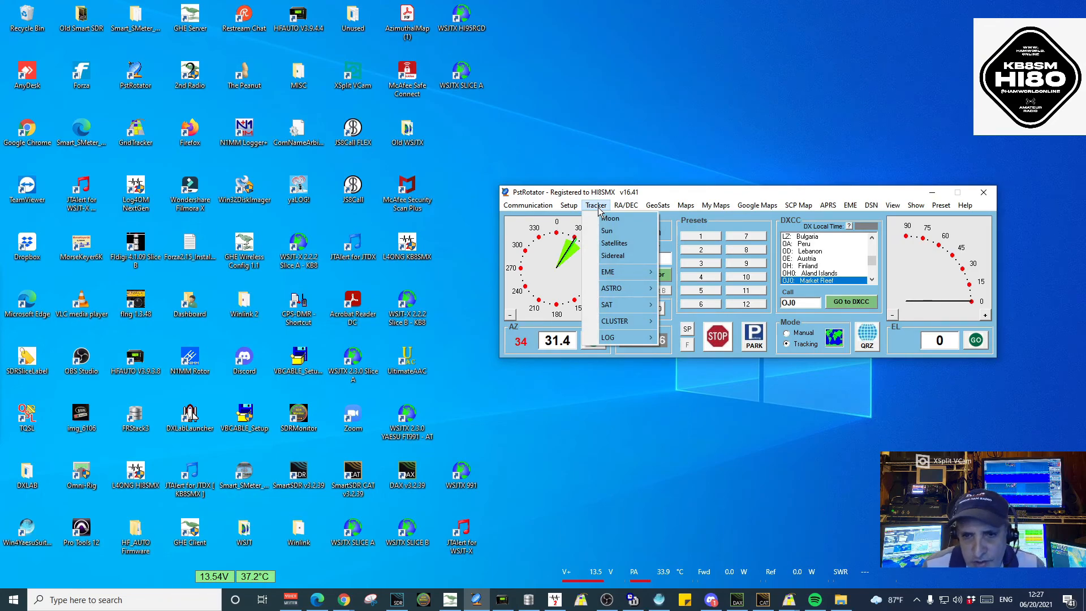
{"action": "mouse_move", "coordinate": [616, 337]}
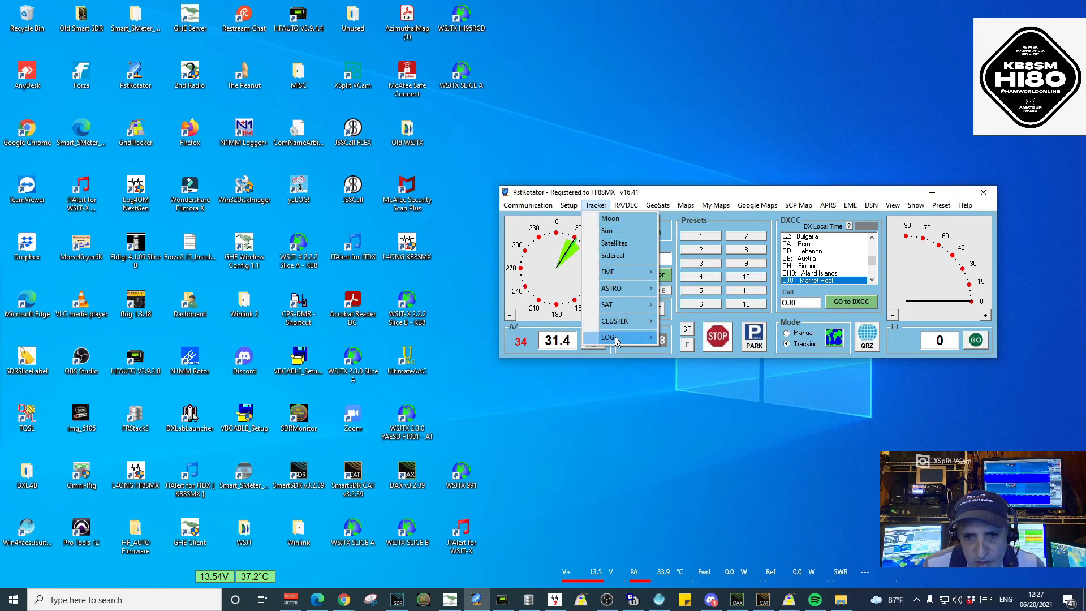
{"action": "left_click", "coordinate": [609, 337]}
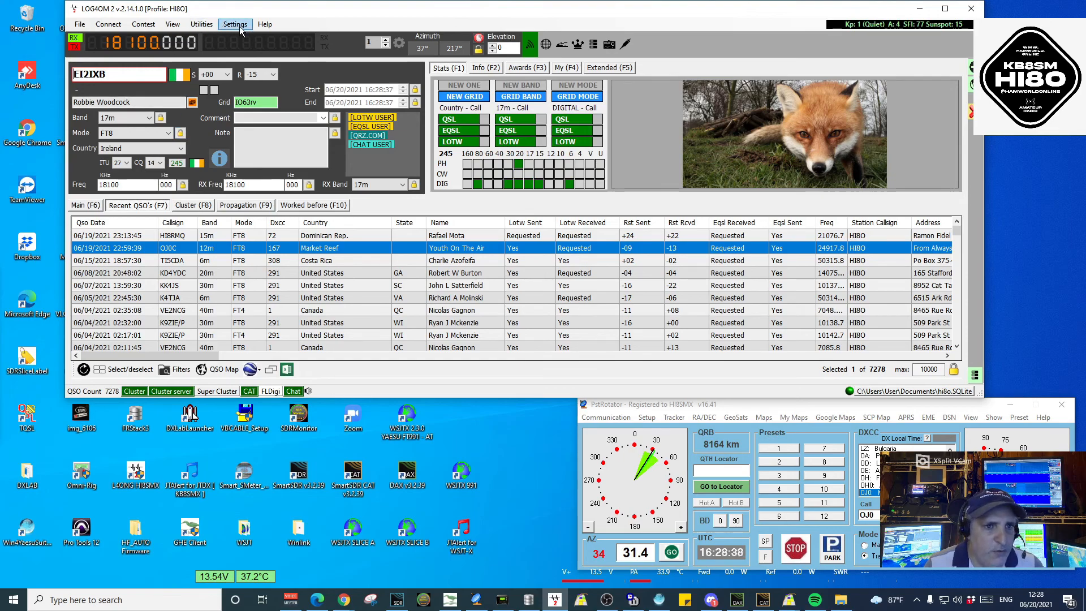
Open Log4OM's configuration at Software integration > Connections
{"action": "left_click", "coordinate": [235, 23]}
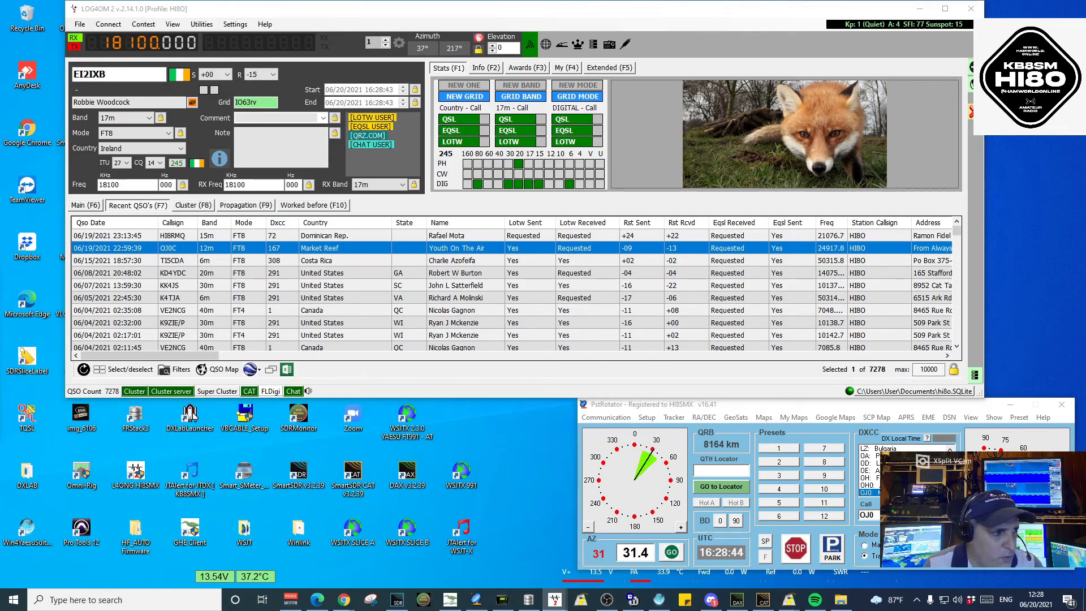
{"action": "left_click", "coordinate": [234, 24]}
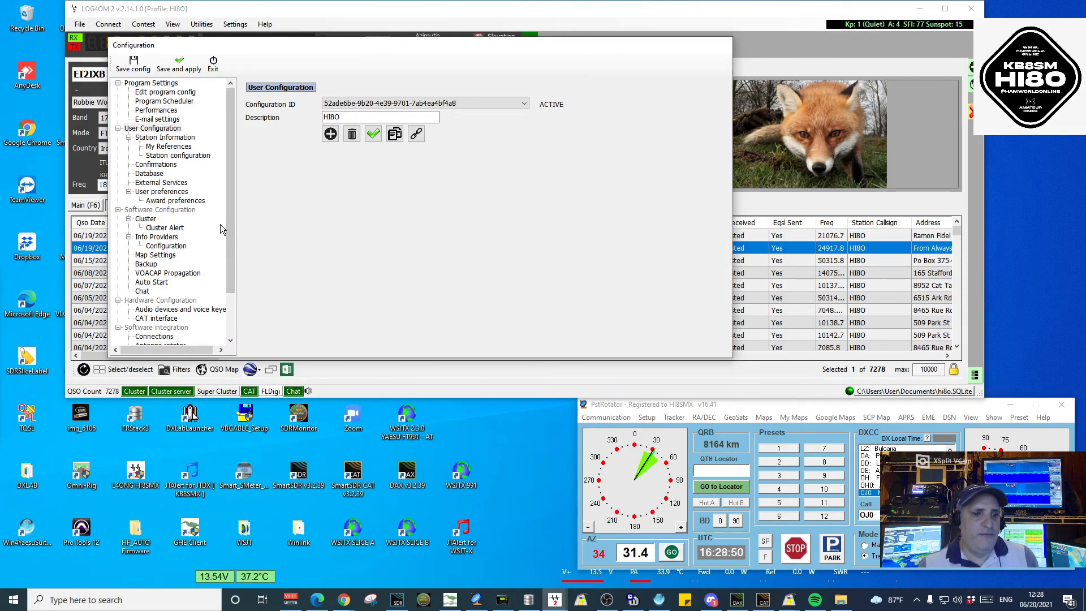
{"action": "scroll", "scroll_direction": "down", "scroll_amount": 3}
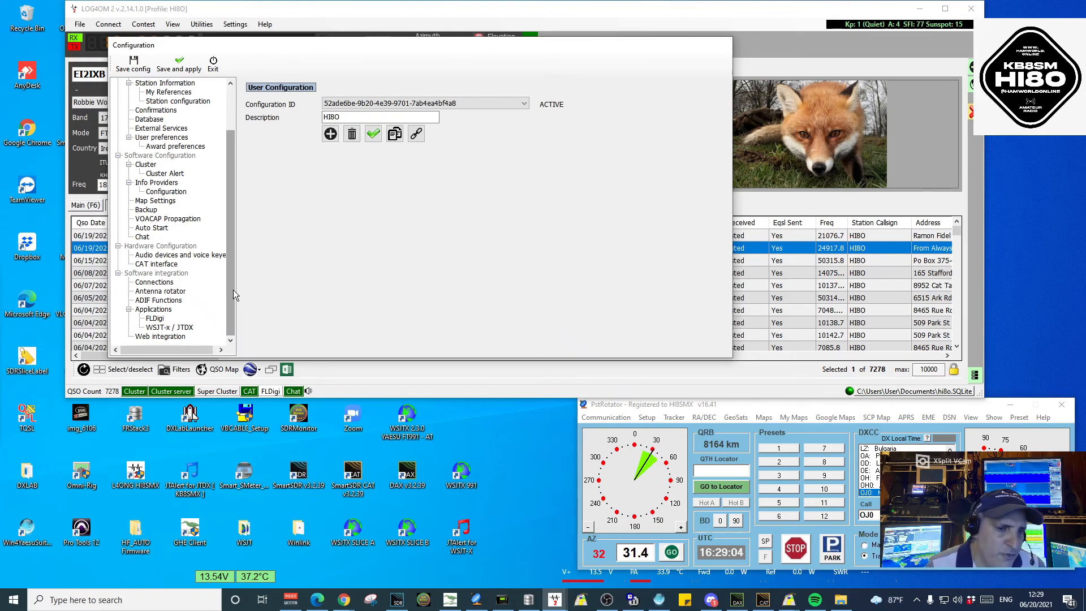
{"action": "mouse_move", "coordinate": [145, 232]}
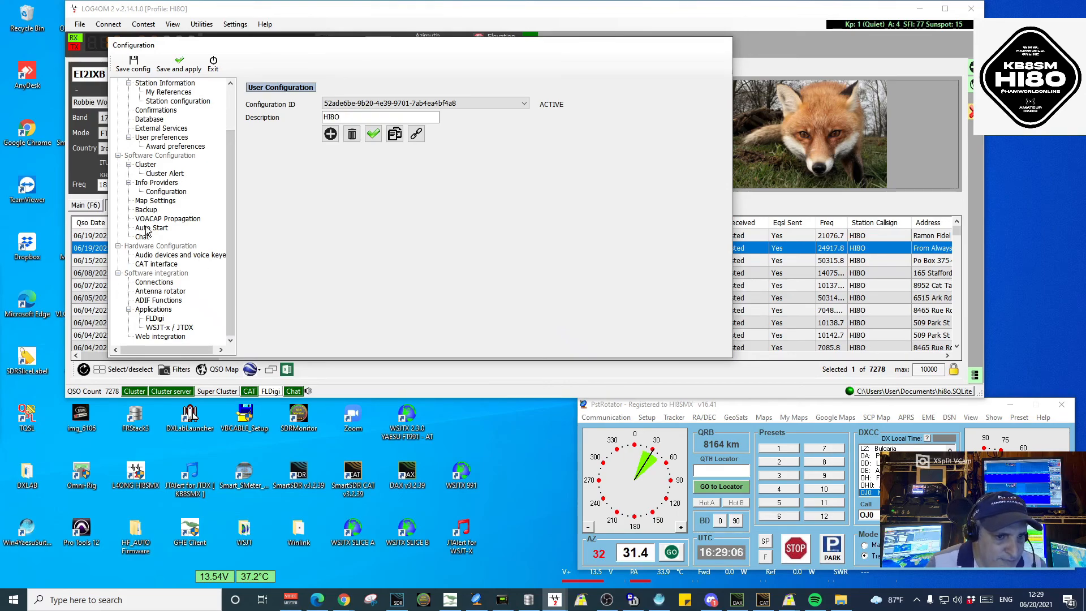
{"action": "left_click", "coordinate": [154, 282]}
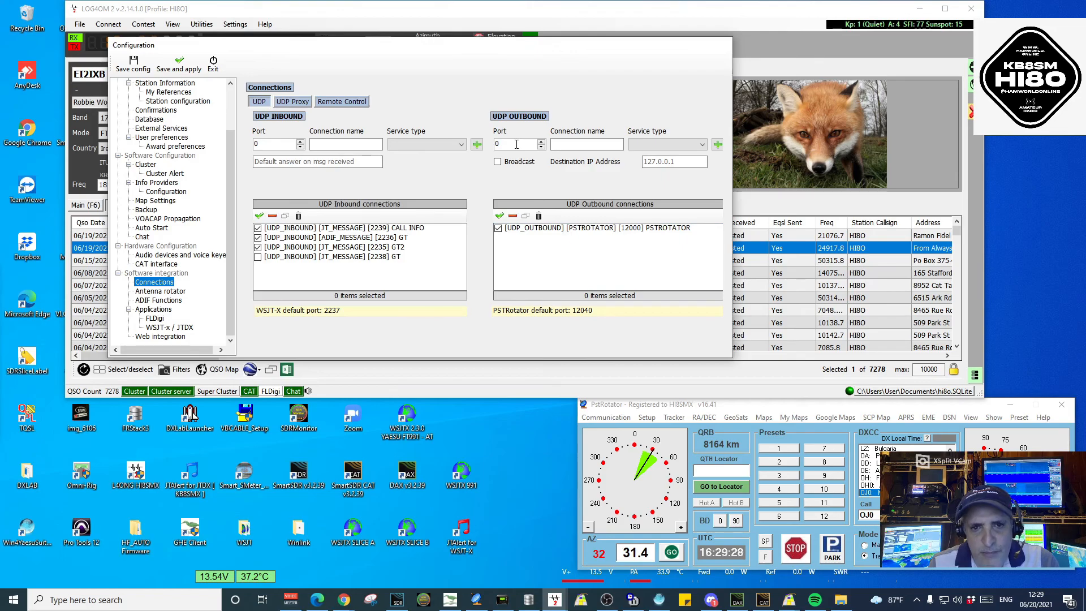
Recheck PstRotator's UDP control port setting, then close that window
{"action": "left_click", "coordinate": [605, 416]}
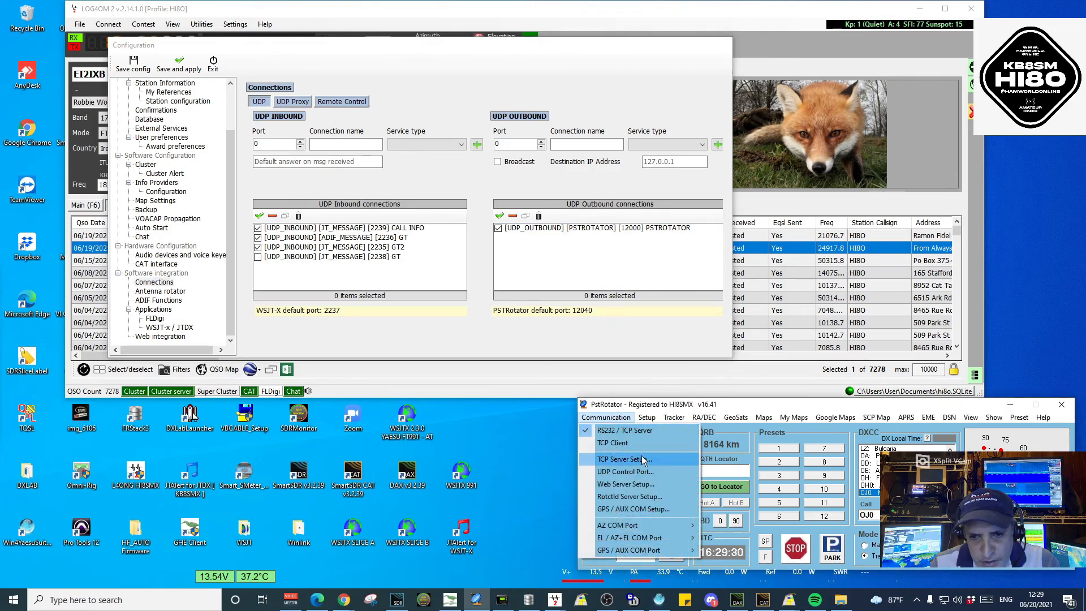
{"action": "left_click", "coordinate": [624, 471]}
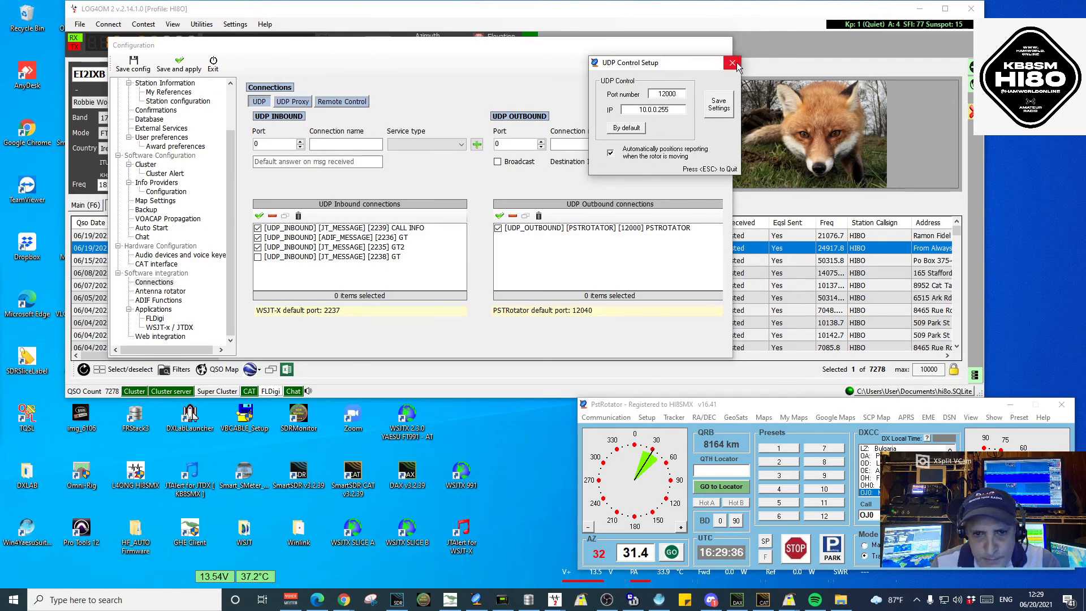
{"action": "left_click", "coordinate": [732, 62]}
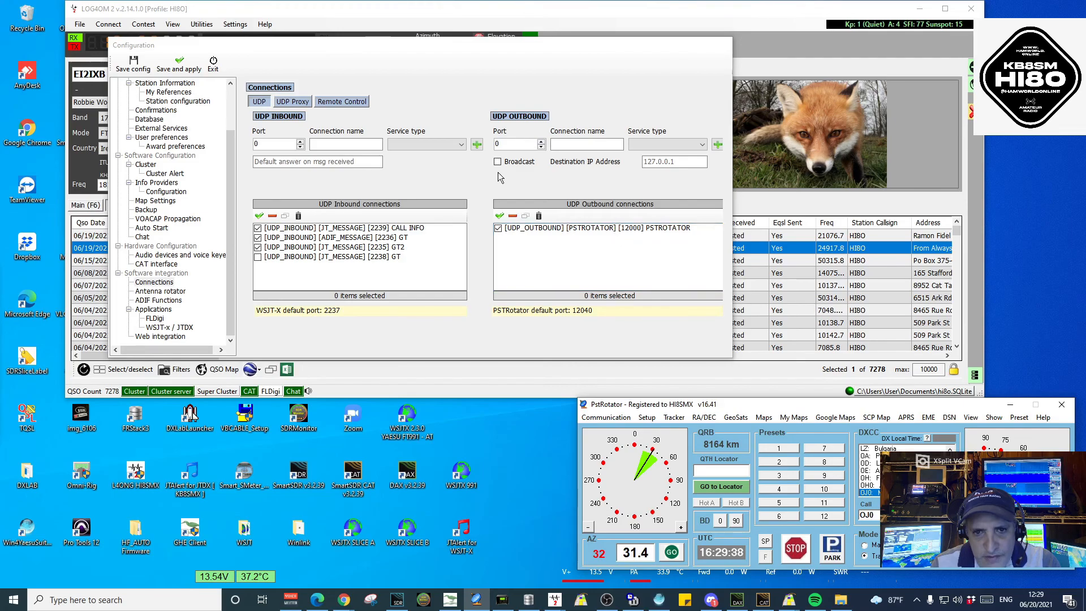
Enter 12000 as the outbound UDP port for the new ROT connection
{"action": "type", "text": "1"}
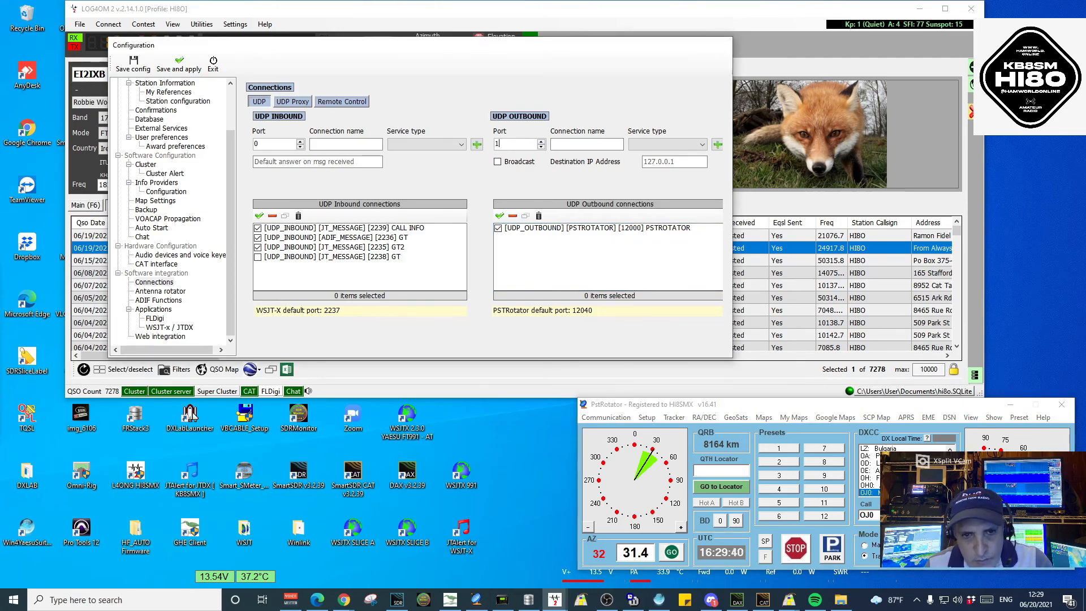
{"action": "type", "text": "12000"}
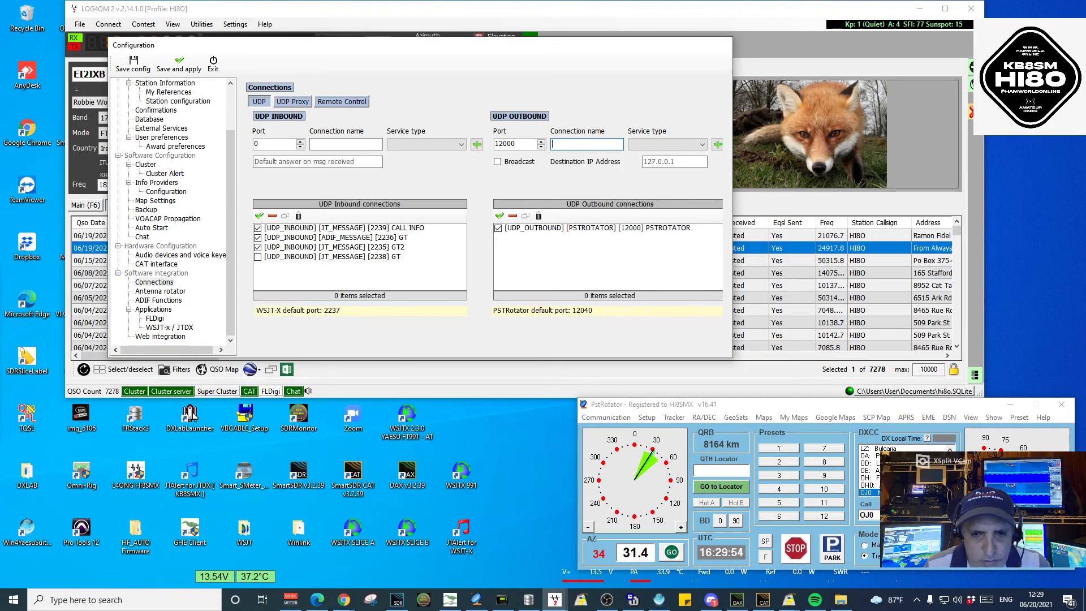
{"action": "type", "text": "ROT"}
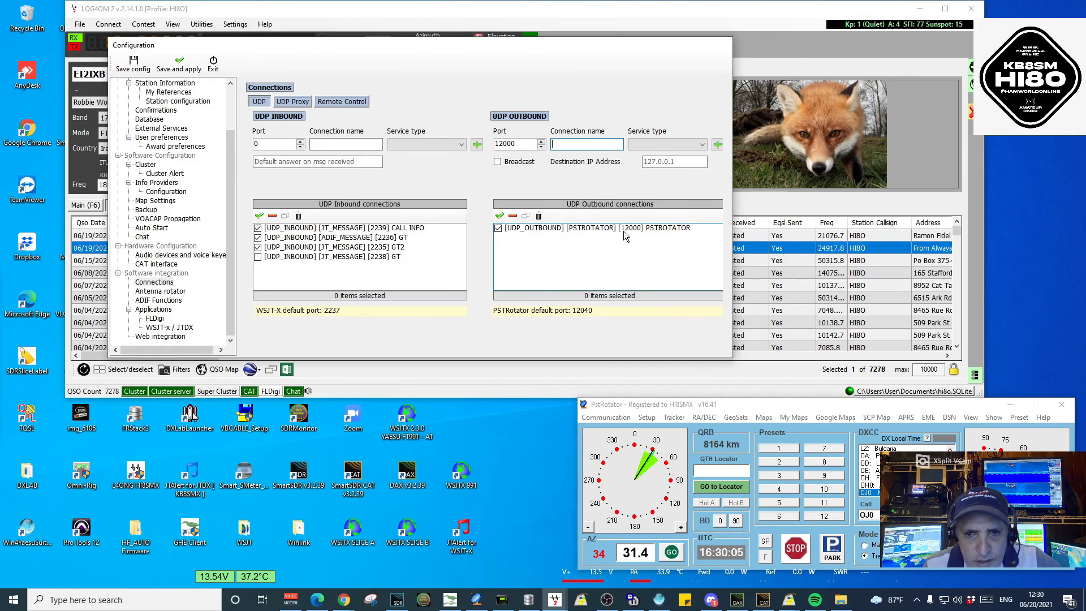
{"action": "left_click", "coordinate": [698, 144]}
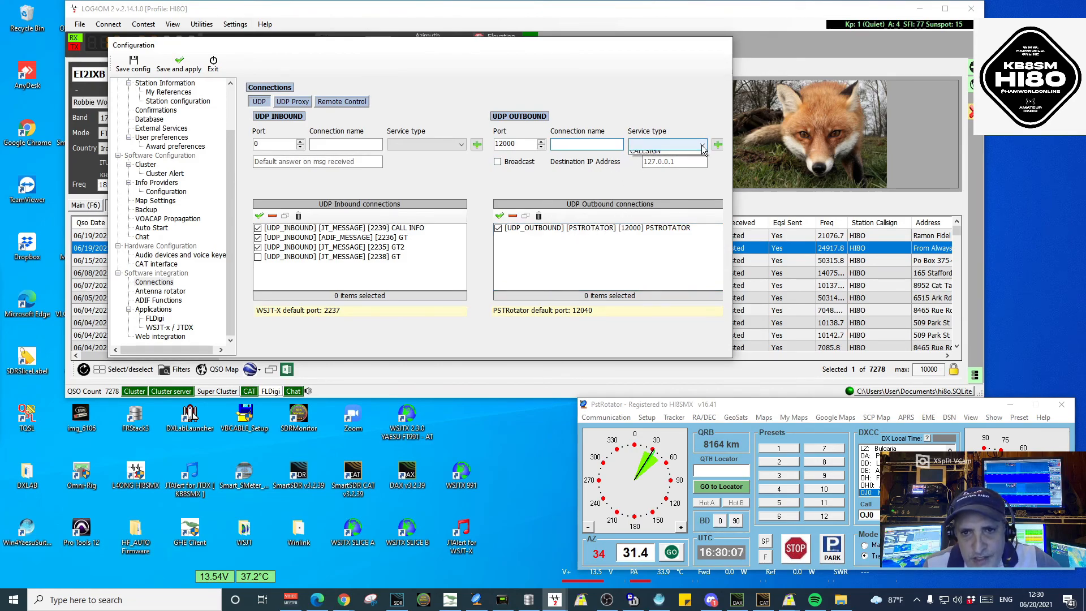
{"action": "left_click", "coordinate": [702, 144]}
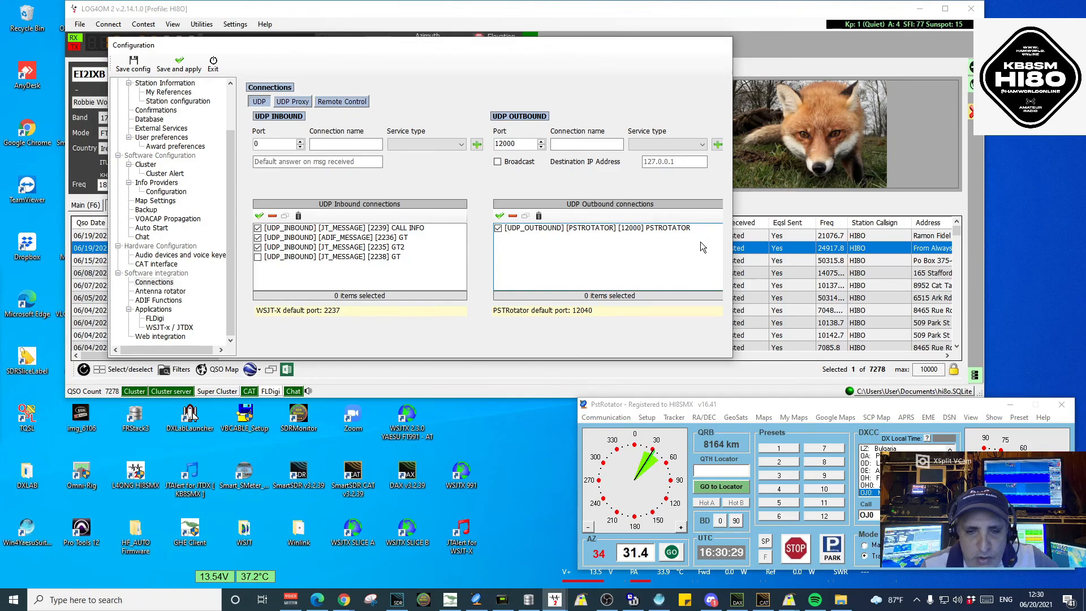
{"action": "mouse_move", "coordinate": [559, 105]}
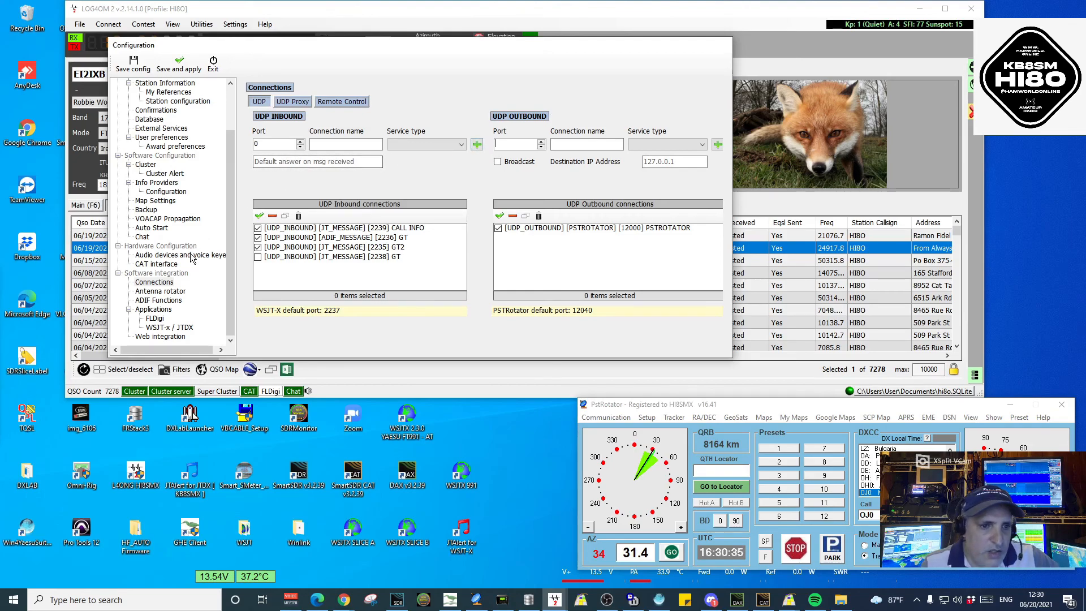
Choose PSTRotator in Antenna rotator settings, keeping Send Azimuth and Send Callsign
{"action": "left_click", "coordinate": [160, 290]}
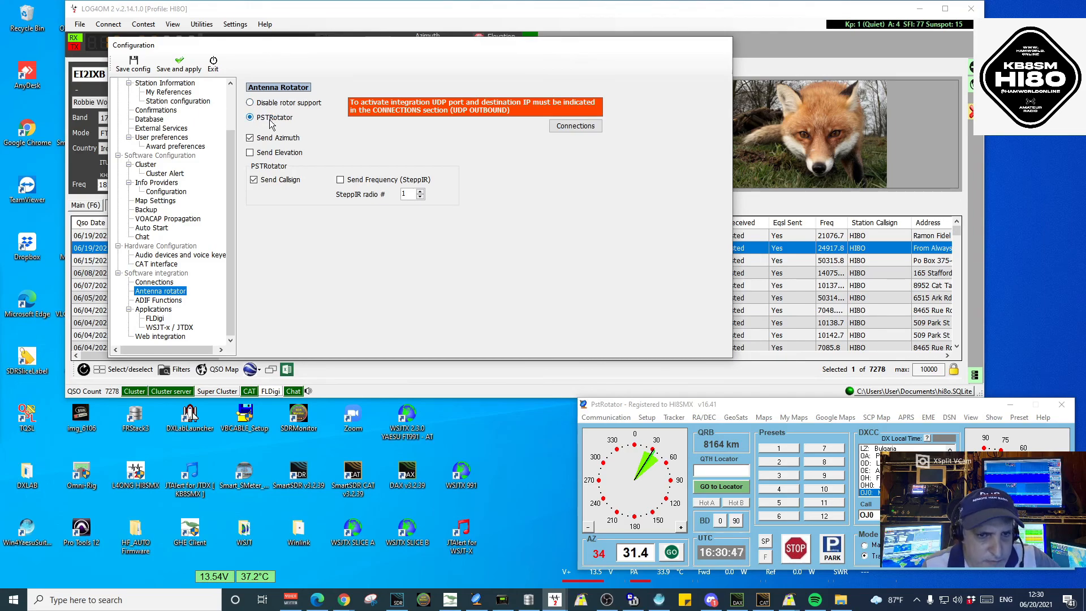
{"action": "left_click", "coordinate": [249, 137]}
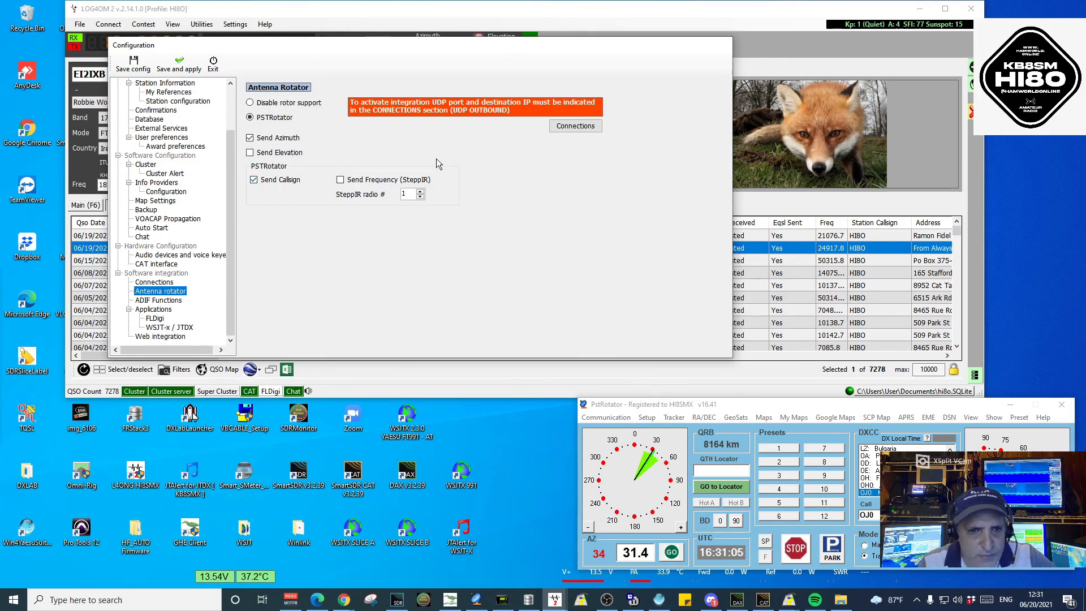
{"action": "mouse_move", "coordinate": [361, 189]}
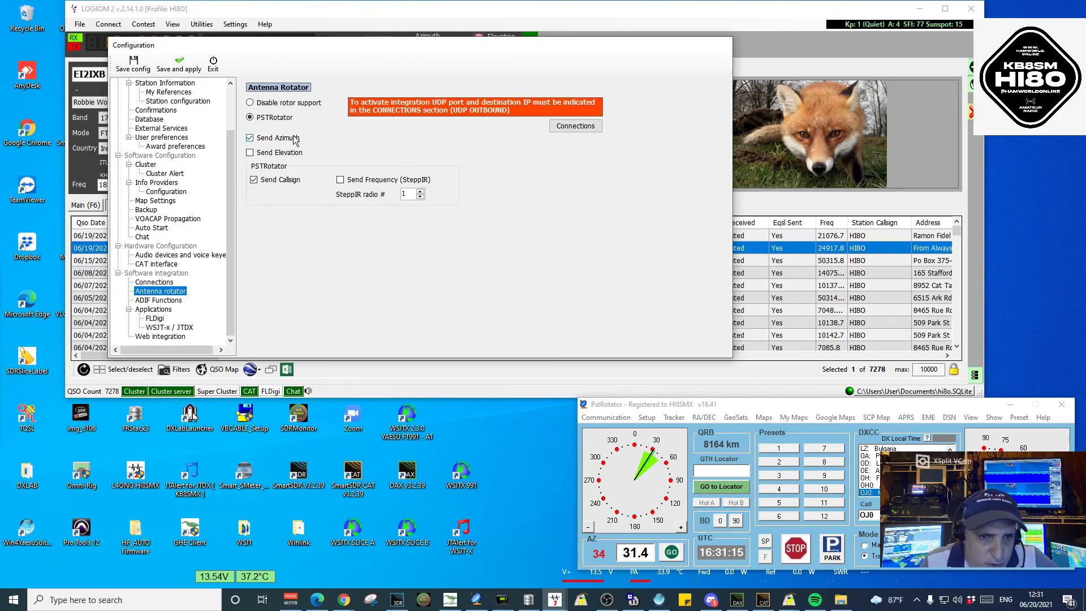
{"action": "mouse_move", "coordinate": [346, 119]}
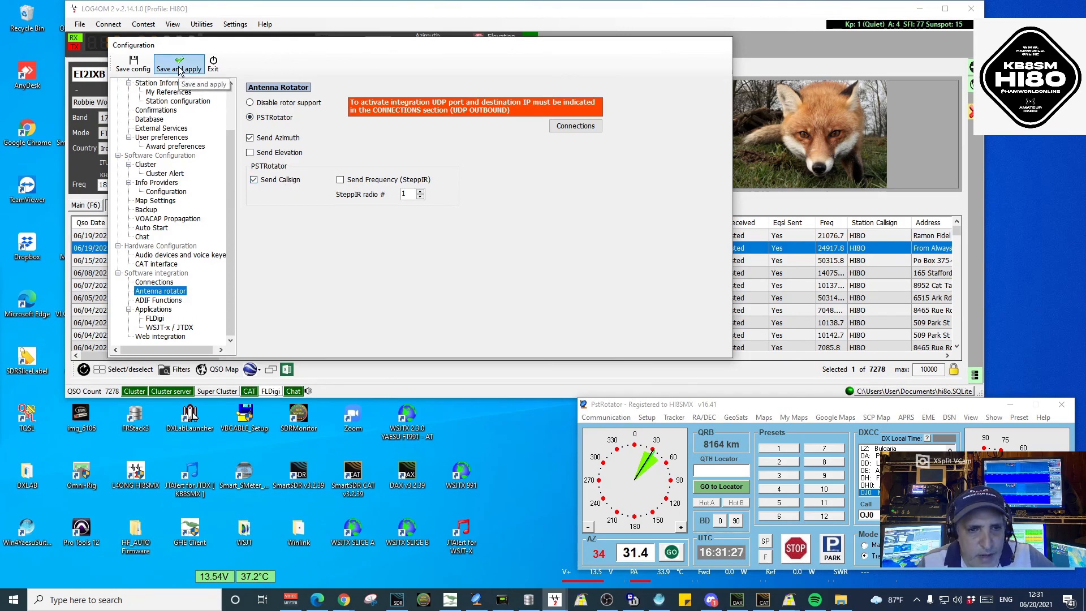
{"action": "left_click", "coordinate": [179, 65]}
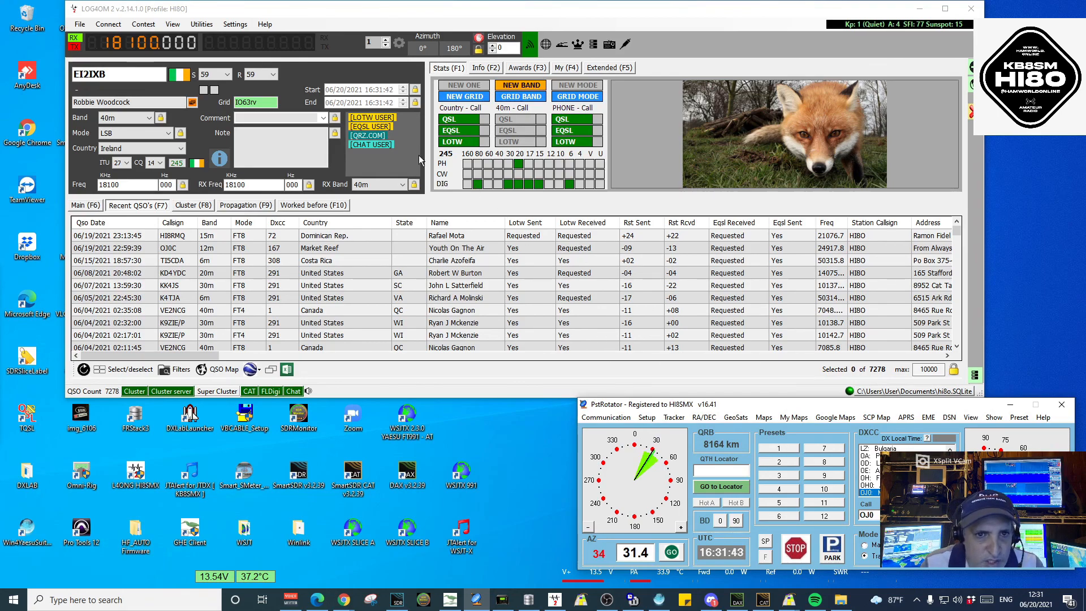
{"action": "left_click", "coordinate": [117, 74]}
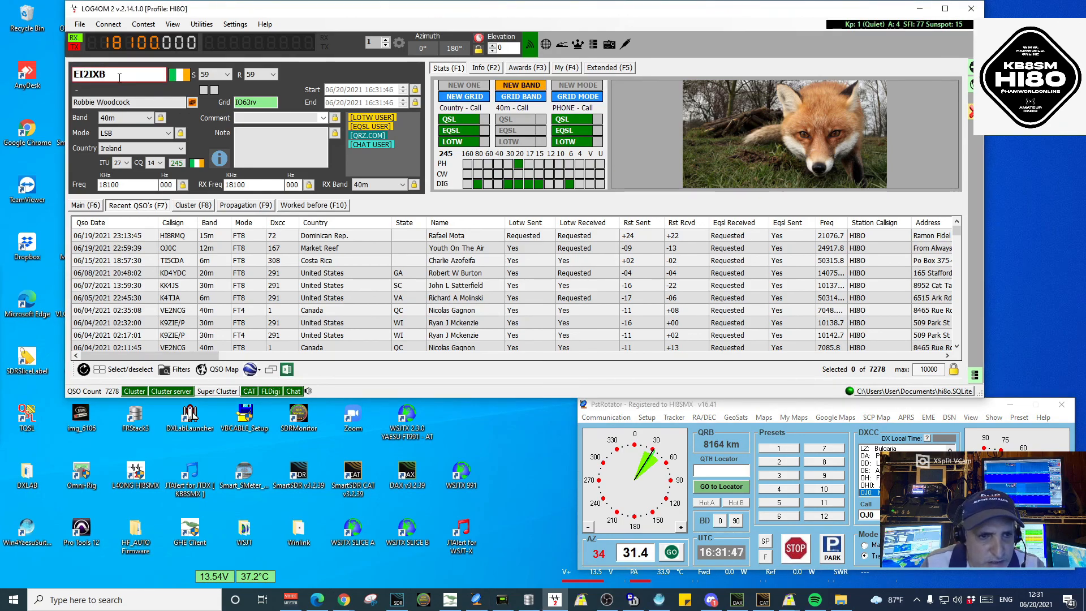
{"action": "key", "text": "BackSpace"}
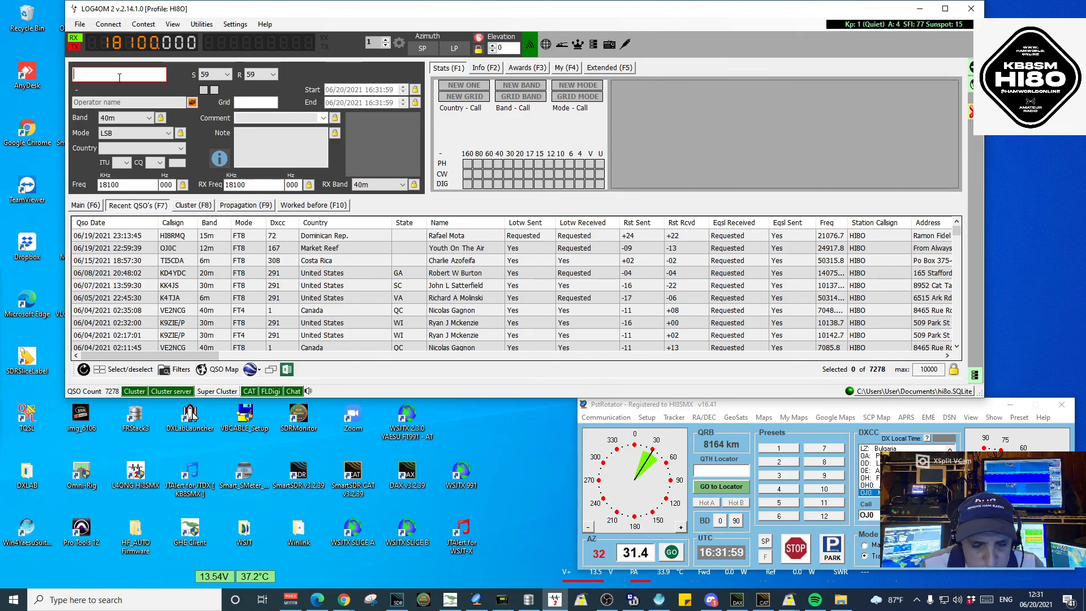
Look up W2RE to turn the antenna to 353°, then show the Cluster spots
{"action": "type", "text": "W2RE"}
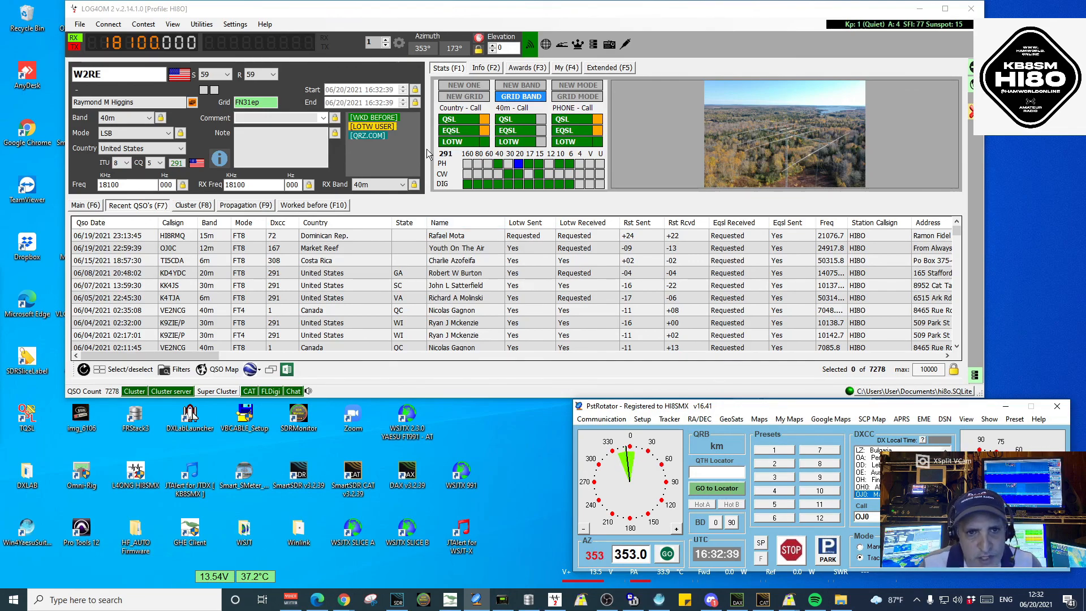
{"action": "left_click", "coordinate": [121, 74]}
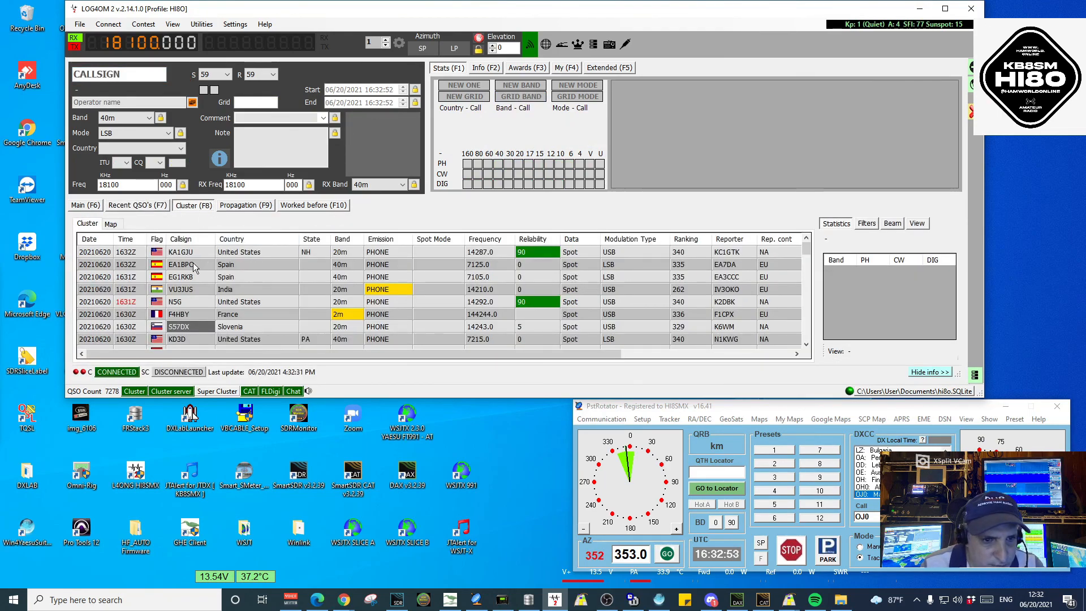
Load the Spanish EA1BPC cluster spot on 7125 kHz, bearing 49°
{"action": "left_click", "coordinate": [181, 264]}
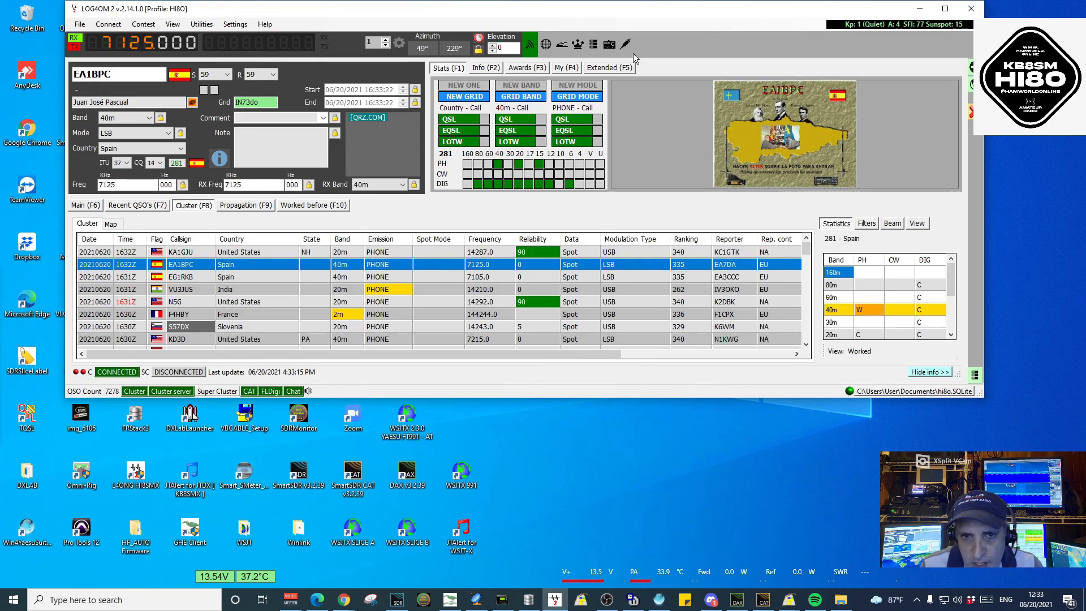
{"action": "mouse_move", "coordinate": [423, 50]}
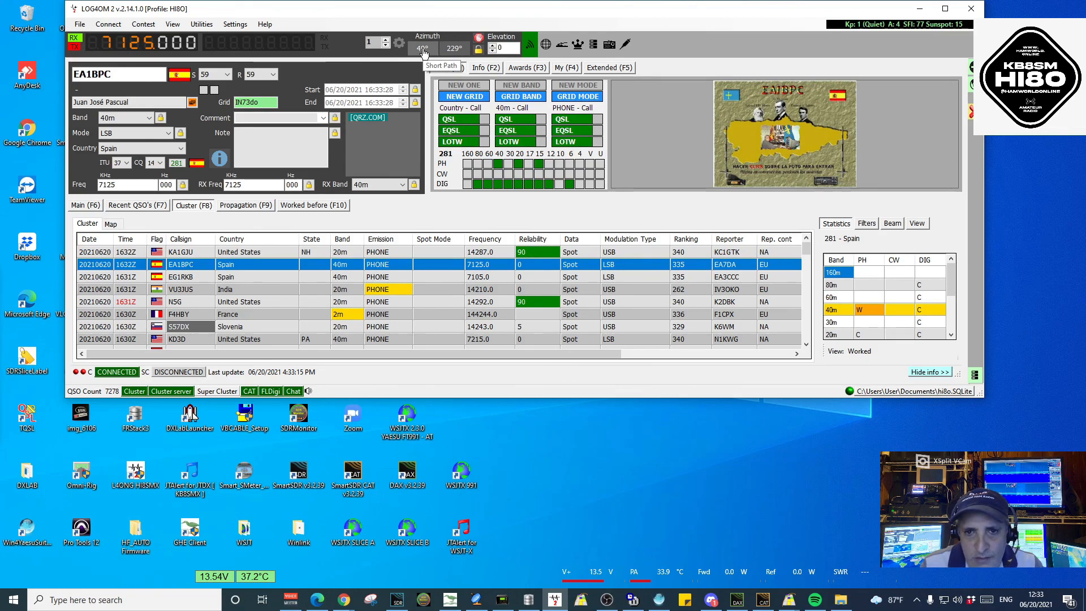
{"action": "mouse_move", "coordinate": [447, 68]}
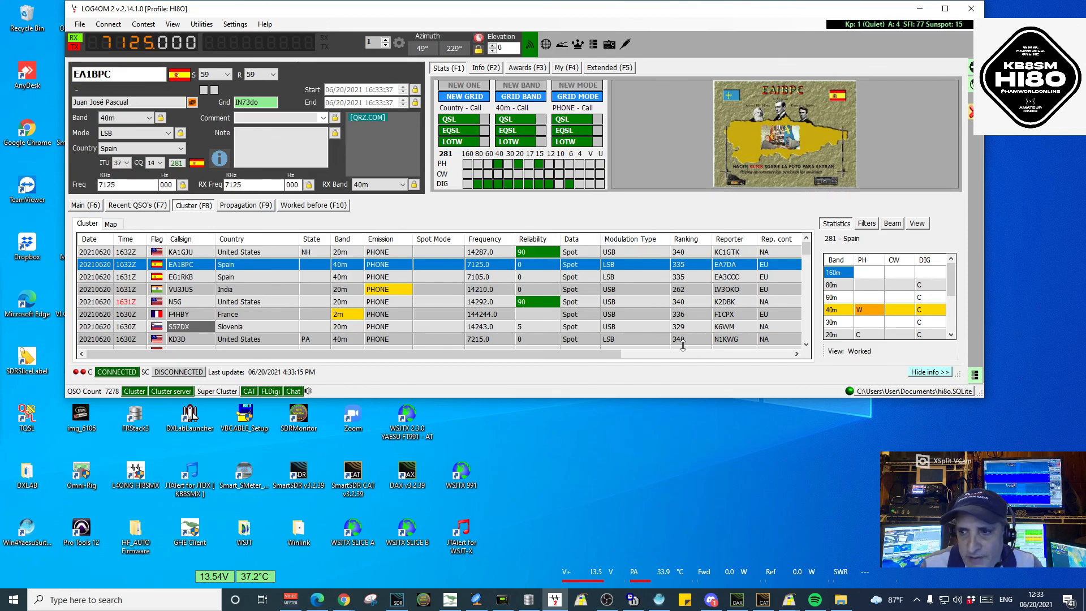
{"action": "mouse_move", "coordinate": [830, 140]}
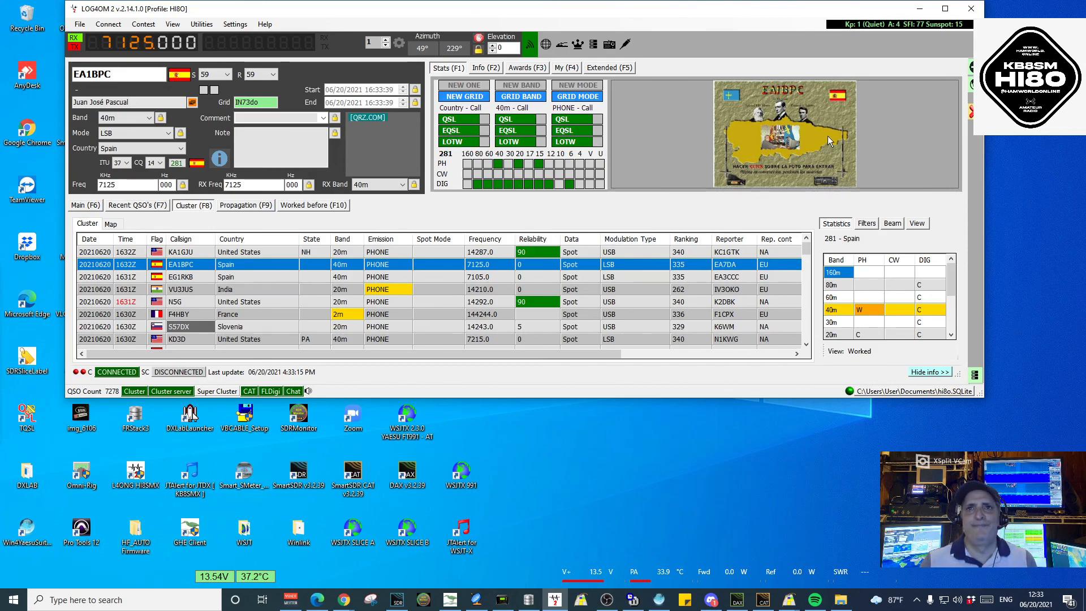